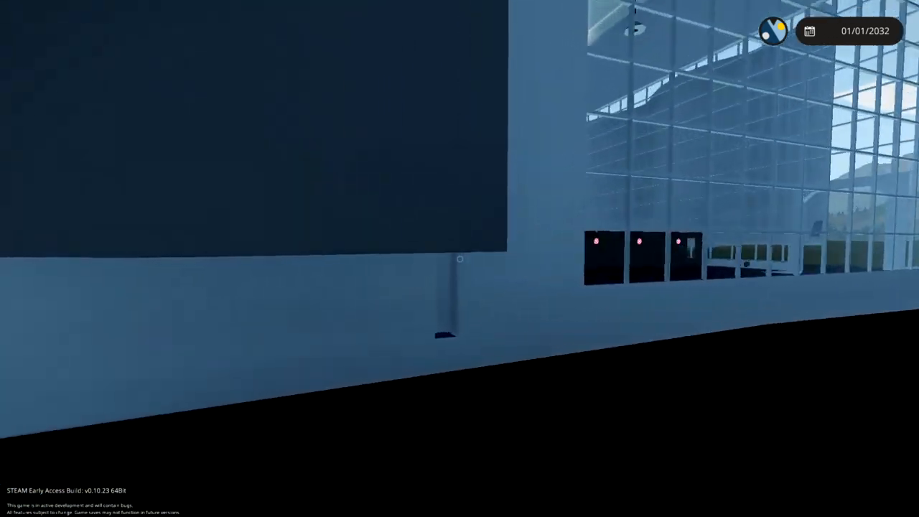
mouse_move(460, 258)
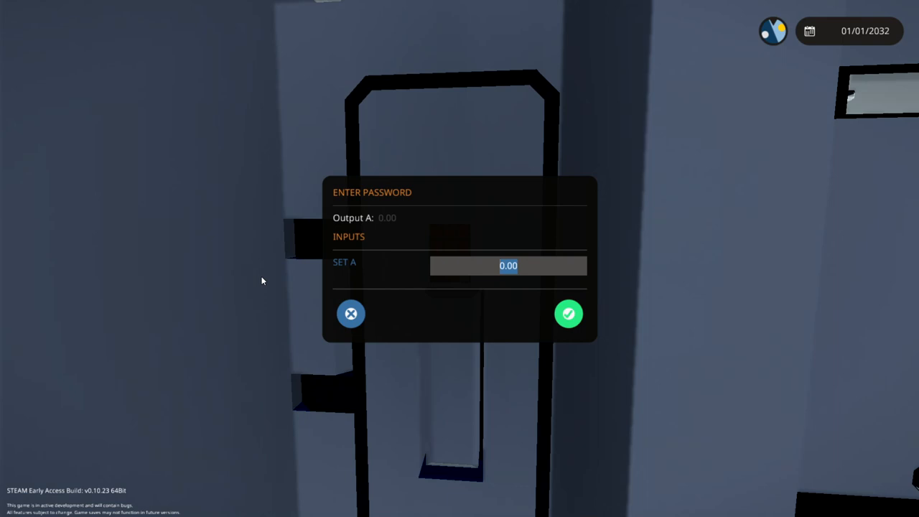
- Enter the passcode 3.141 in Set A and confirm it to unlock the control room door
type("3.1141")
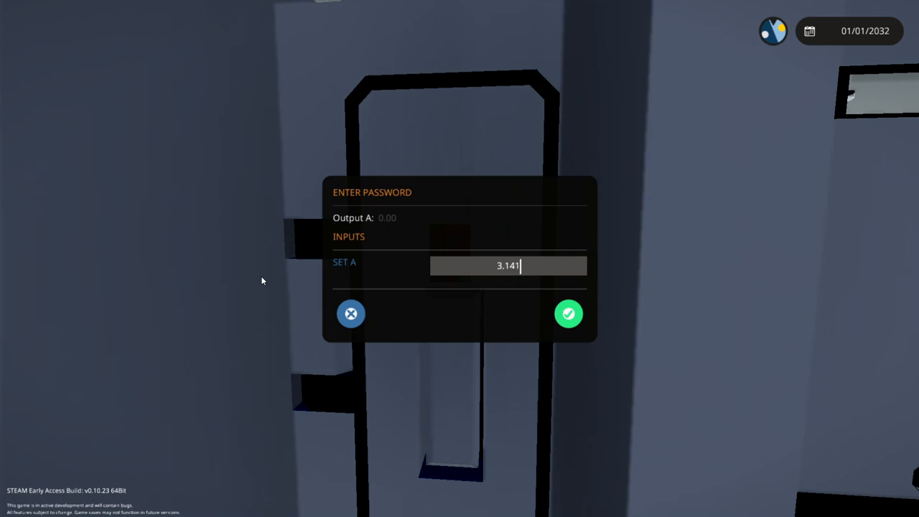
left_click(568, 313)
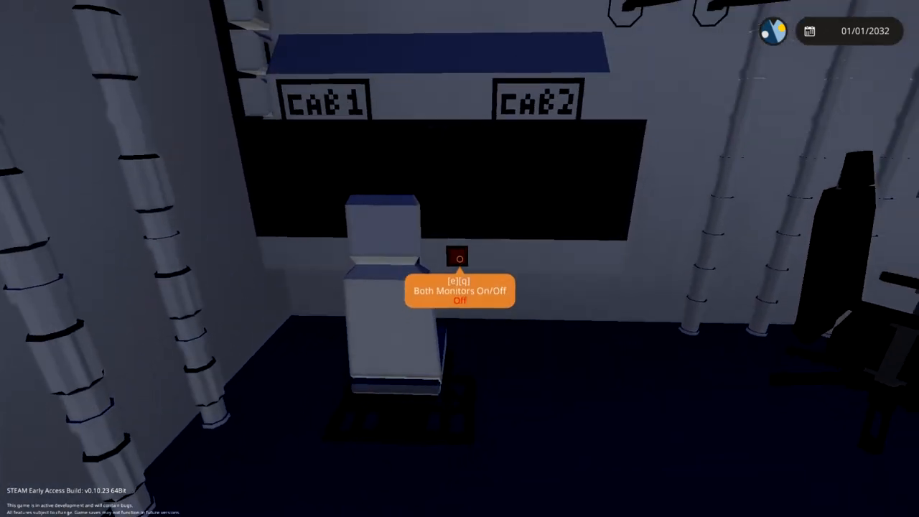
- Toggle the control room switch so both Cab 1 and Cab 2 monitors turn on
key("e")
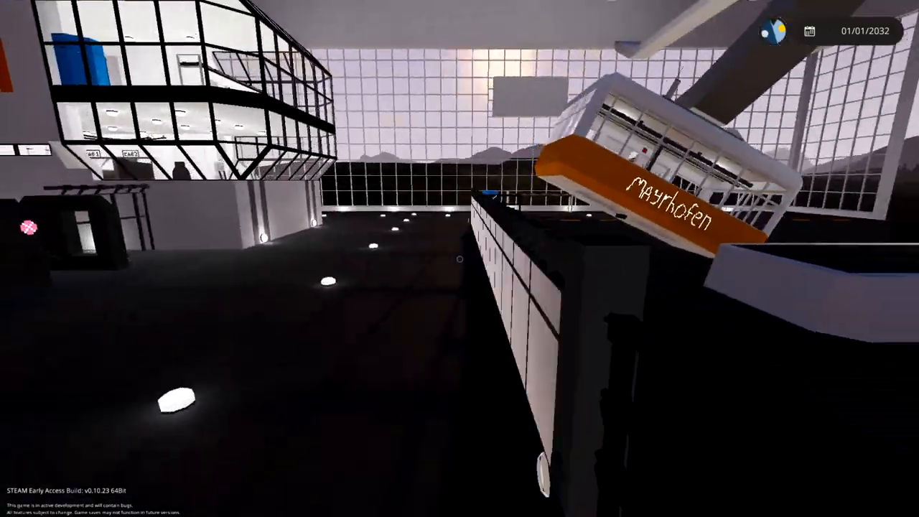
mouse_move(460, 259)
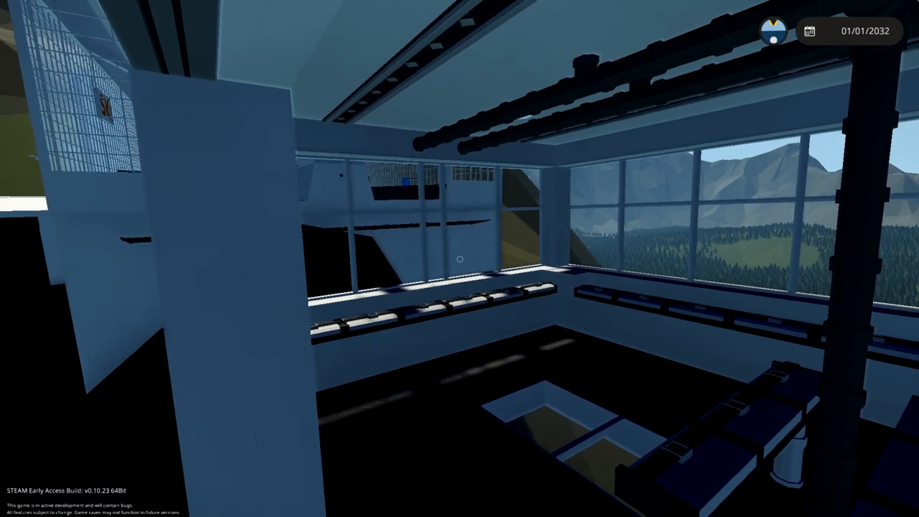
mouse_move(460, 259)
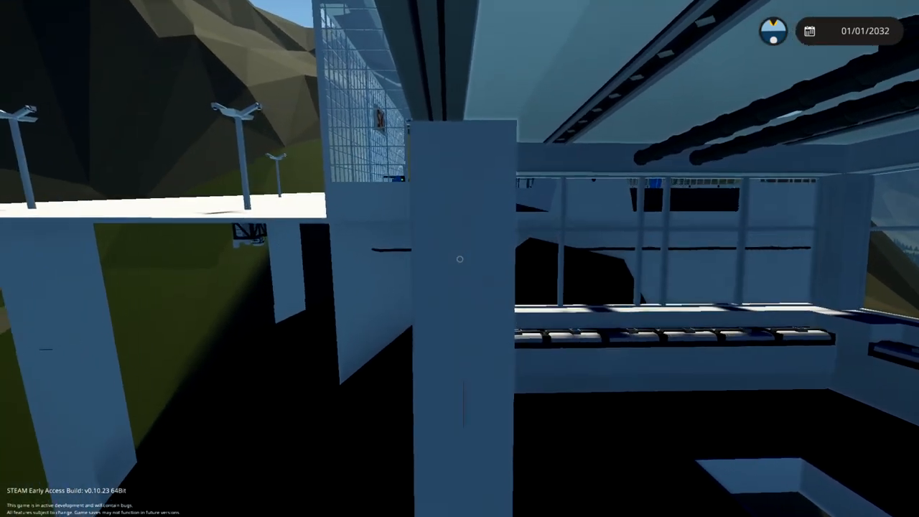
mouse_move(460, 259)
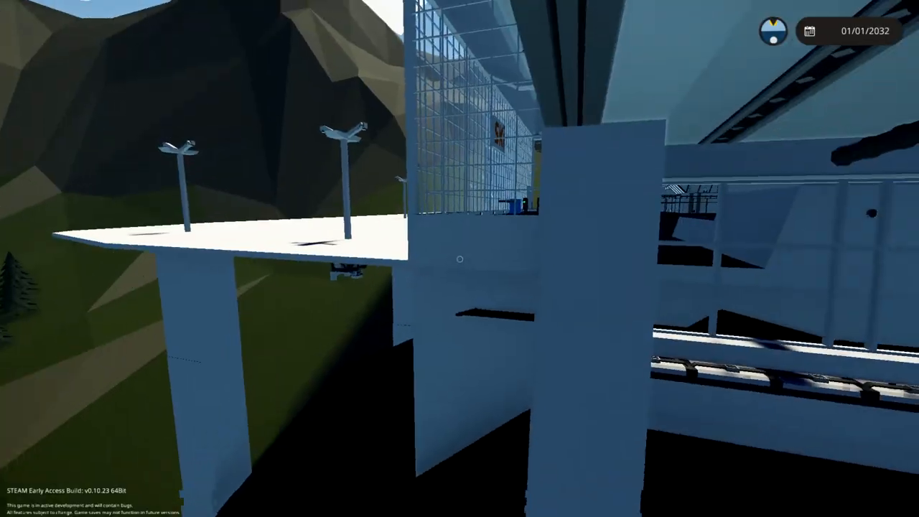